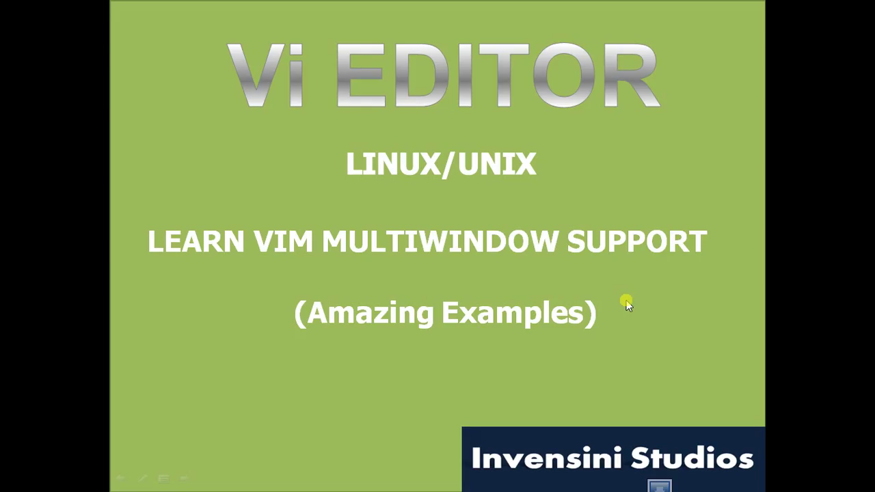
mouse_move(481, 286)
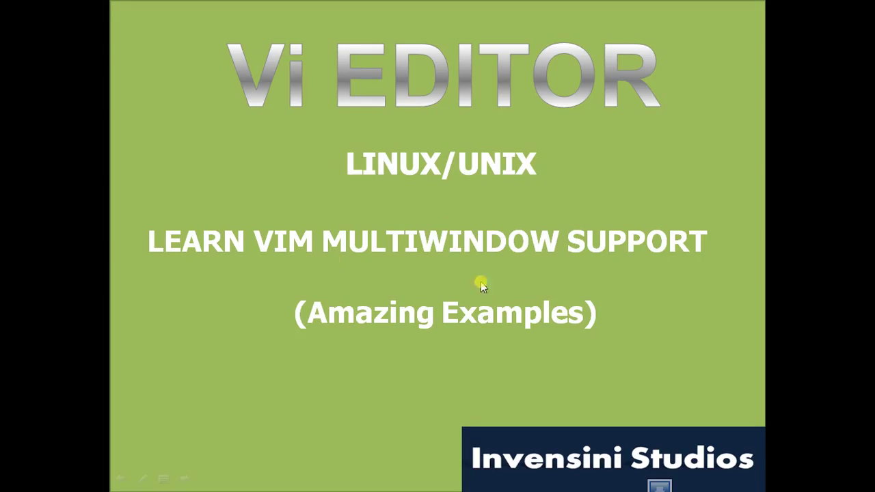
mouse_move(349, 241)
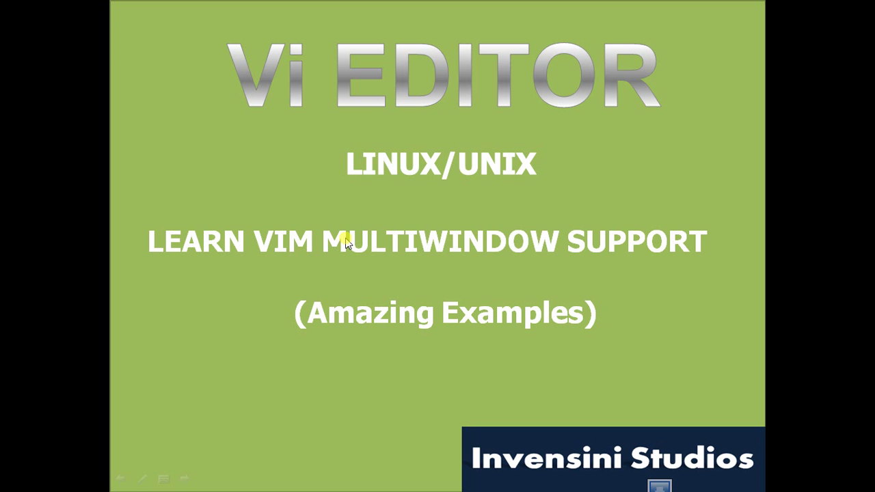
mouse_move(440, 240)
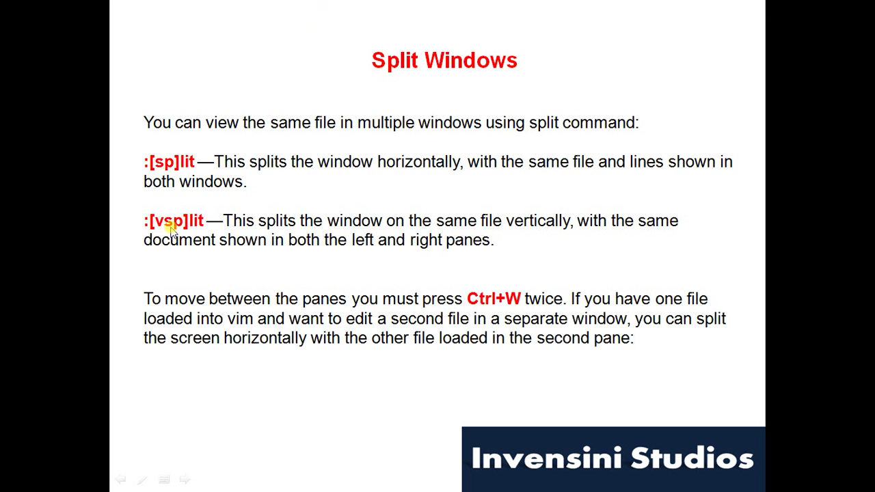
mouse_move(194, 175)
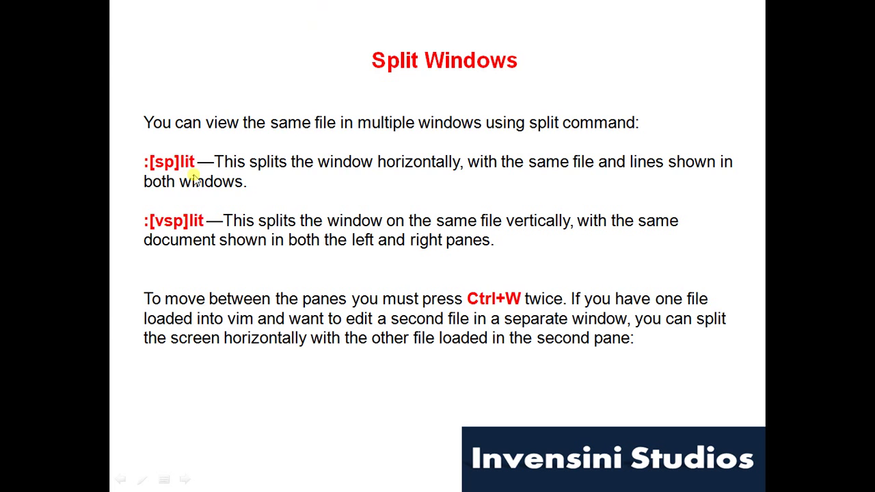
mouse_move(713, 257)
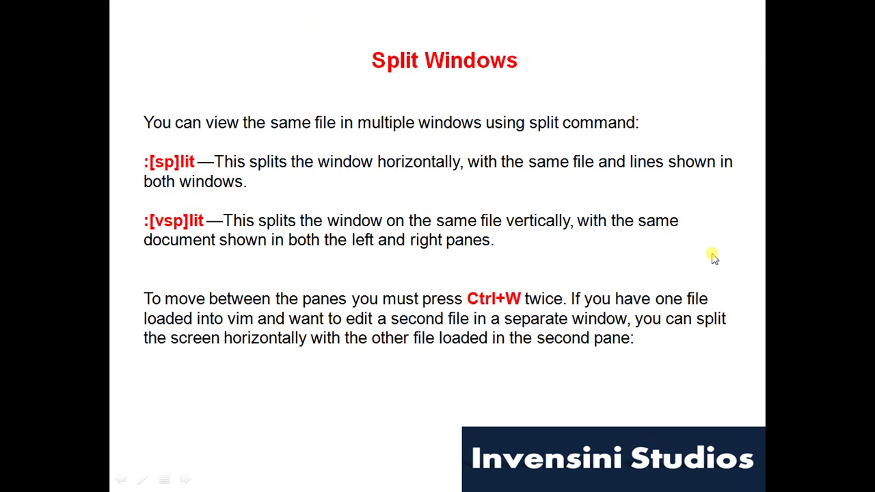
mouse_move(330, 255)
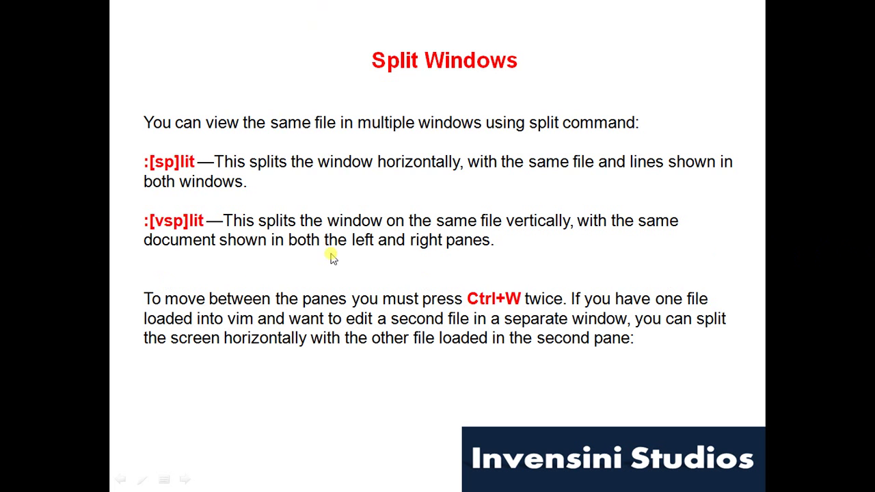
mouse_move(171, 251)
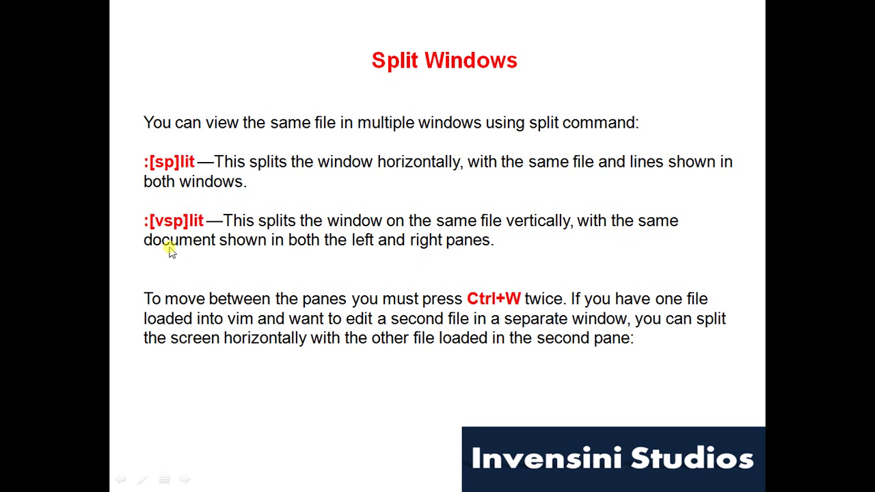
mouse_move(416, 230)
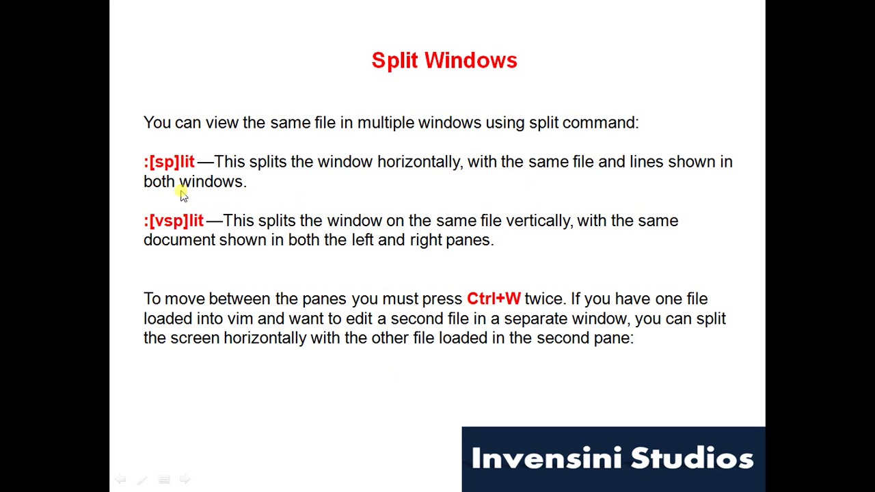
mouse_move(170, 169)
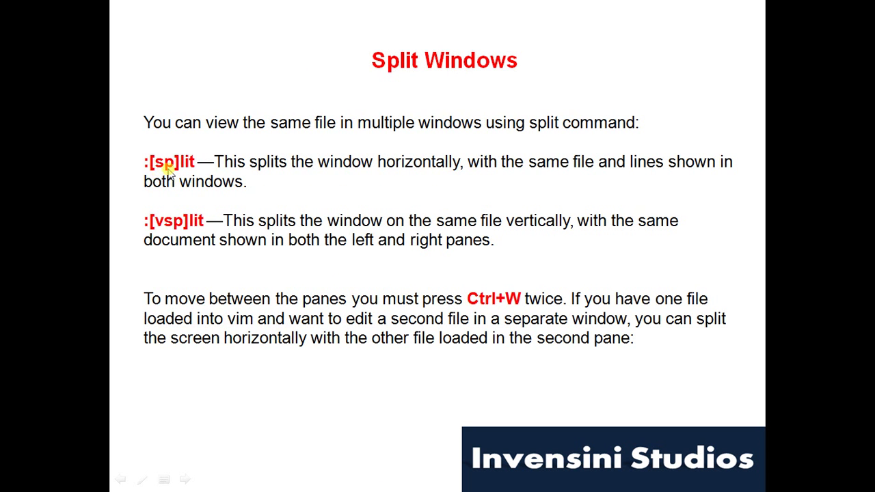
mouse_move(277, 274)
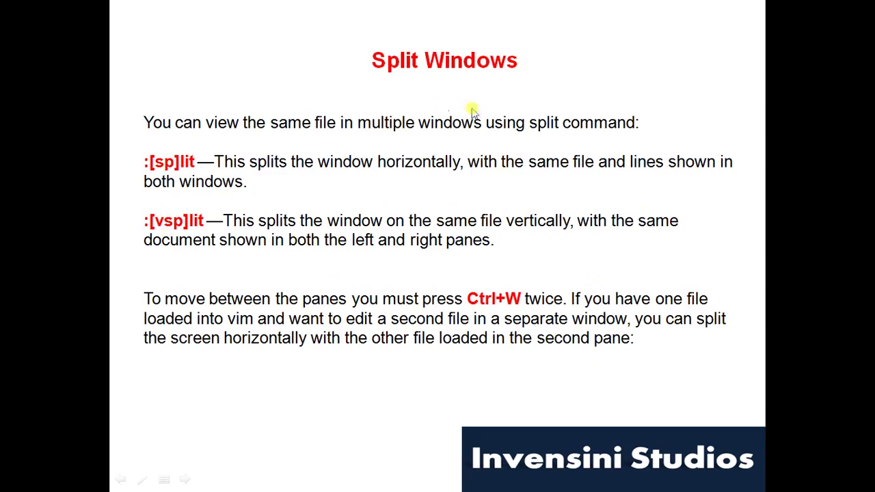
mouse_move(462, 123)
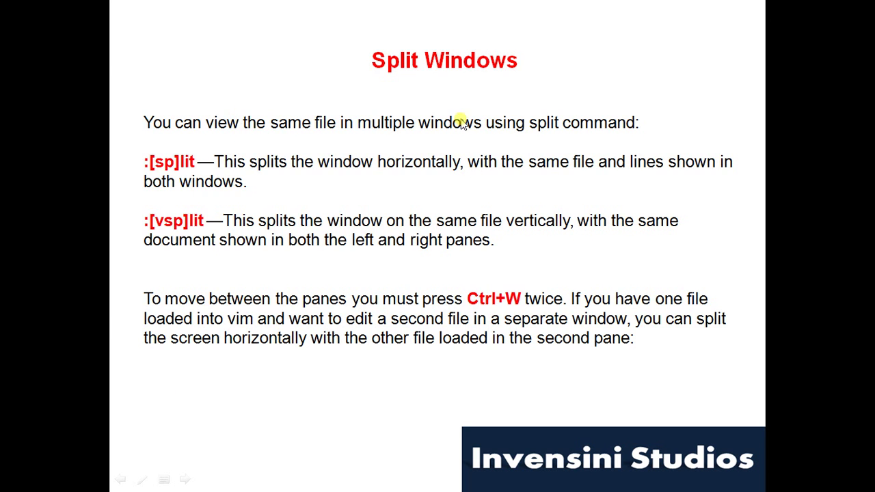
mouse_move(513, 309)
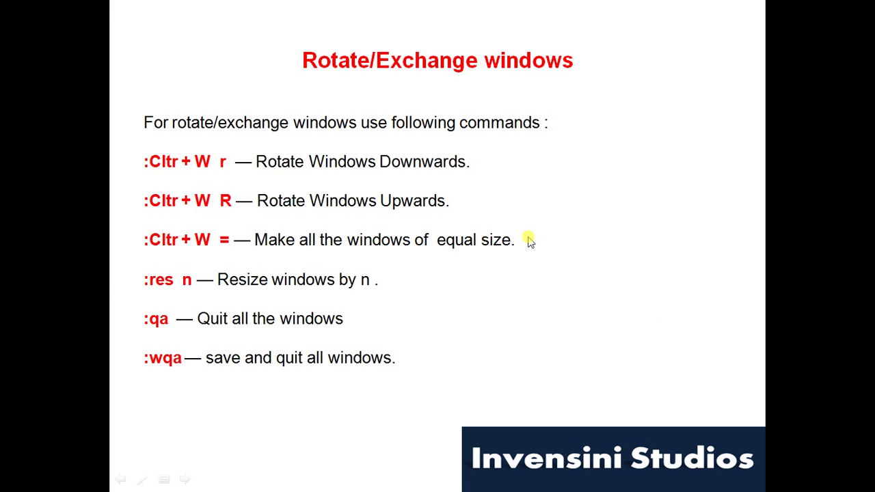
mouse_move(554, 208)
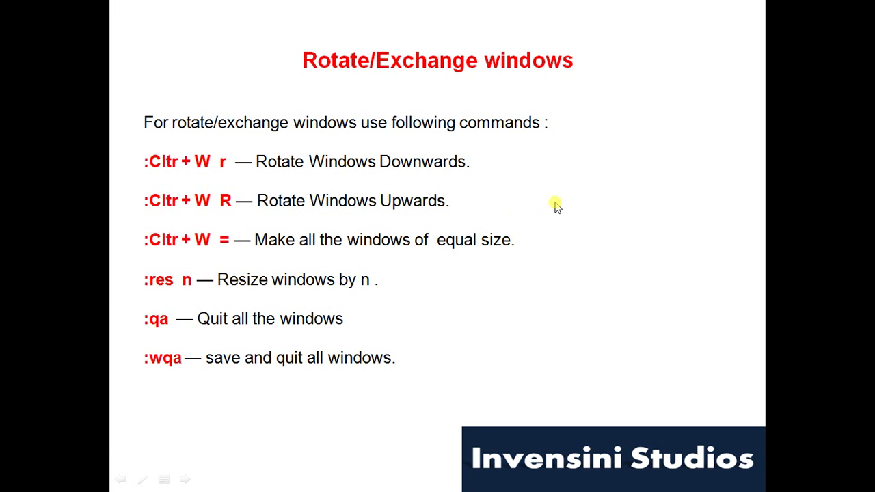
mouse_move(205, 180)
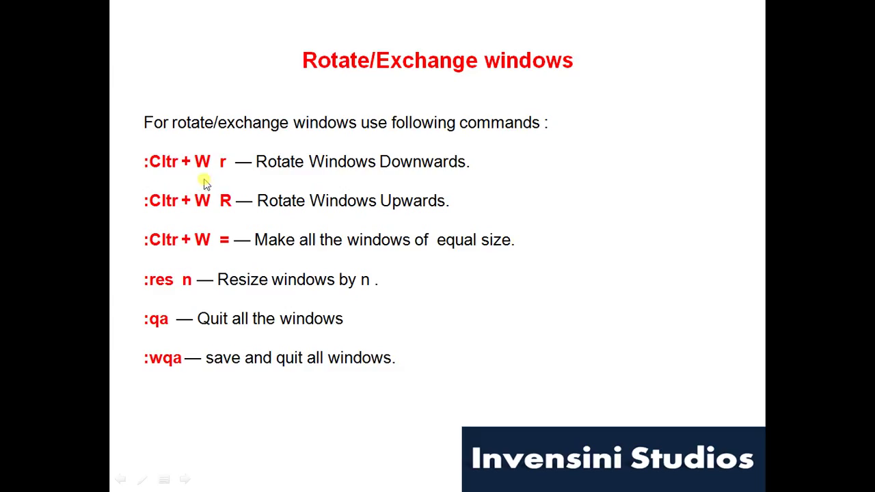
mouse_move(324, 192)
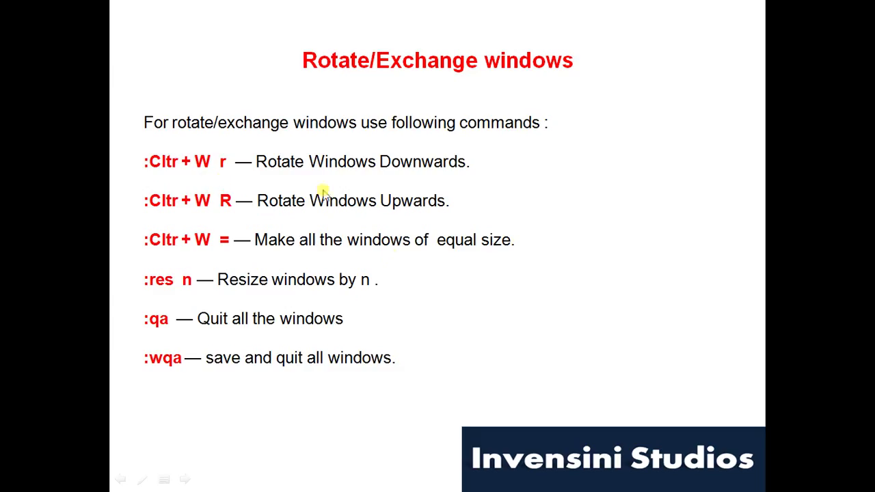
mouse_move(367, 230)
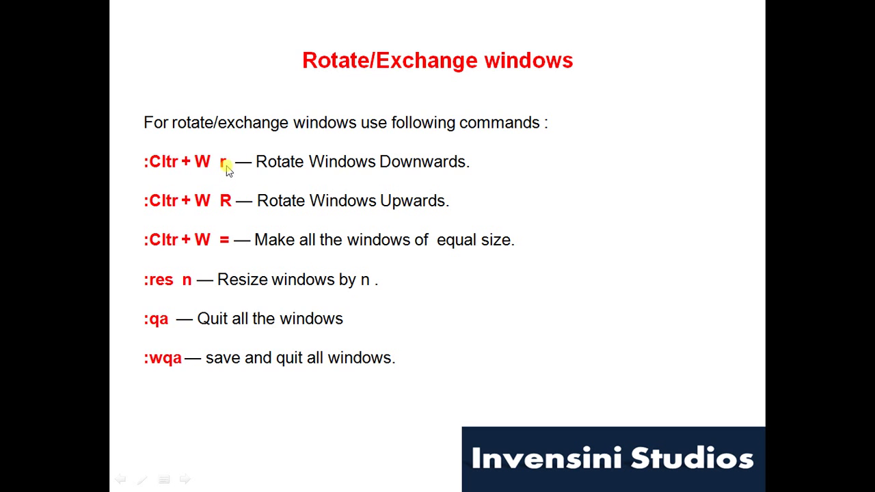
mouse_move(230, 227)
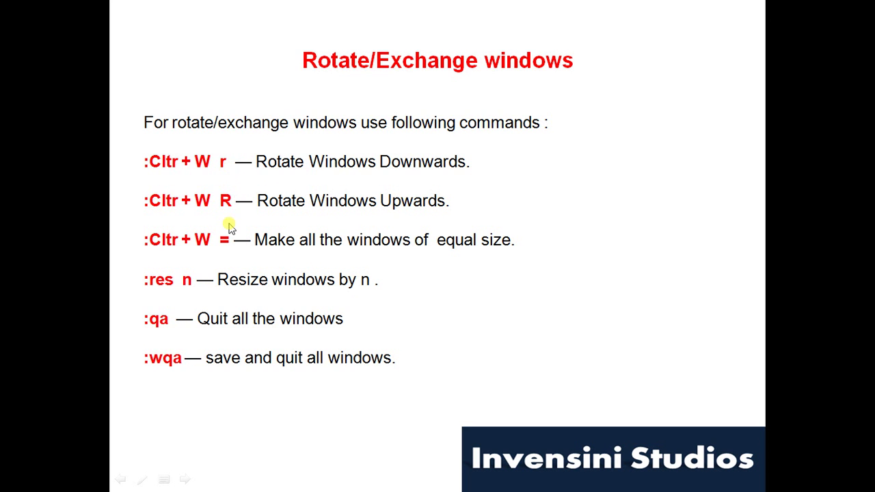
mouse_move(313, 205)
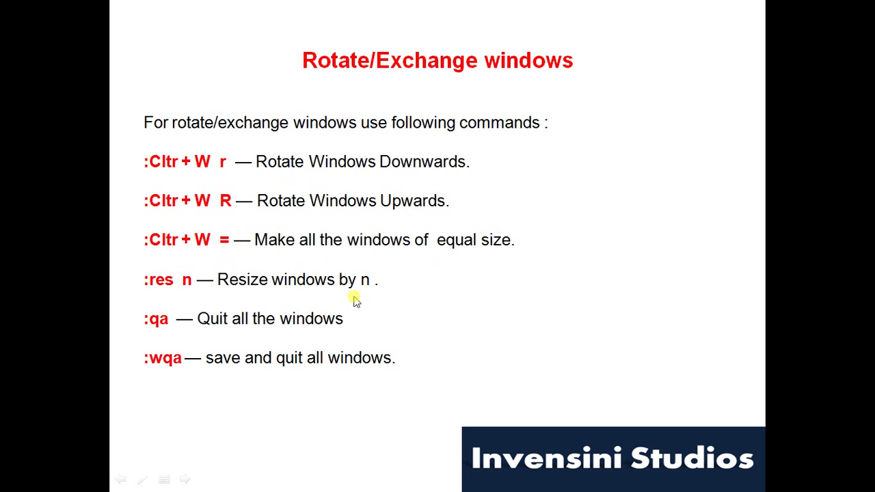
mouse_move(418, 238)
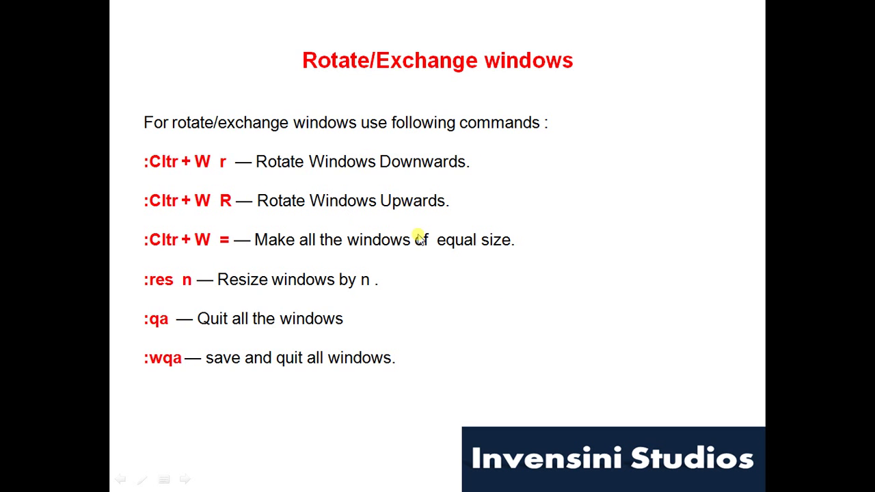
mouse_move(222, 286)
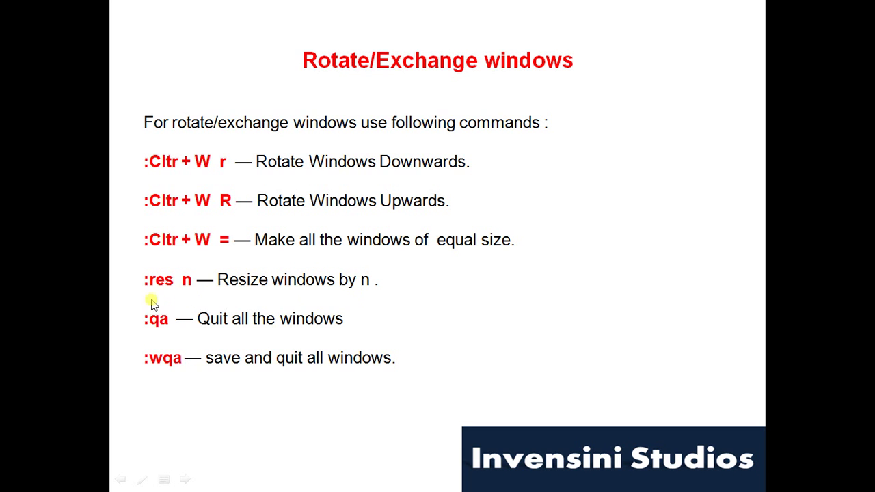
mouse_move(180, 282)
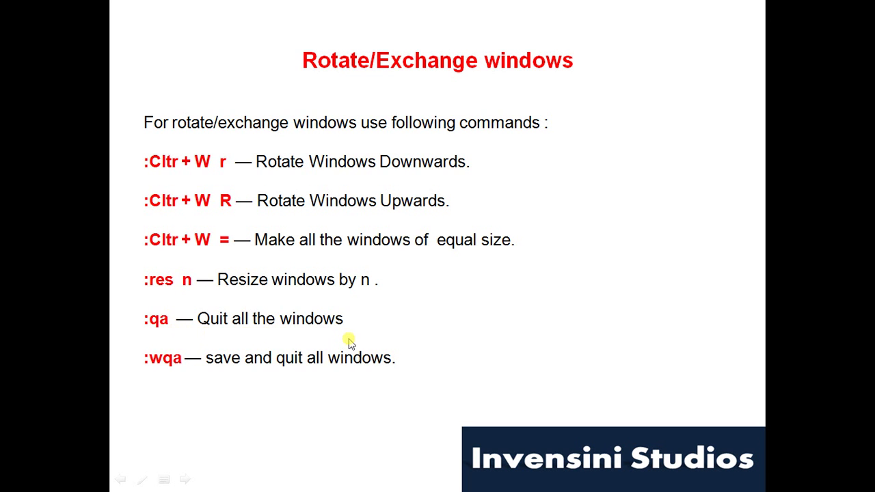
mouse_move(172, 339)
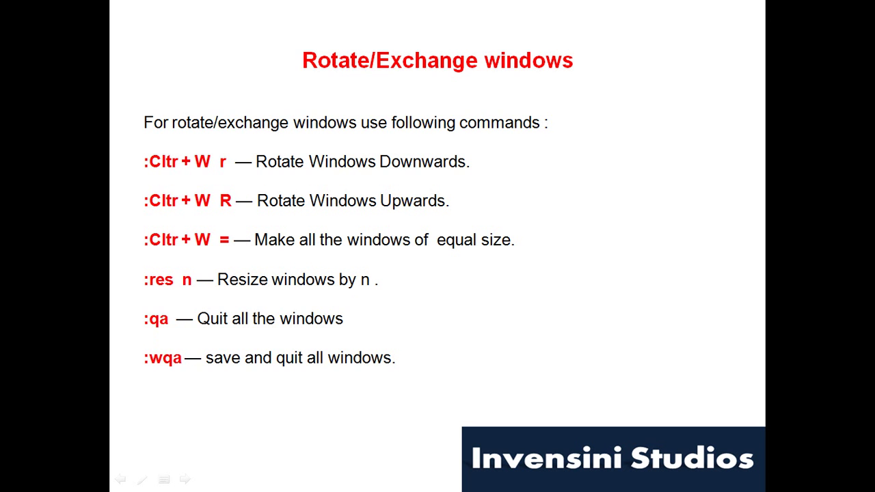
mouse_move(159, 369)
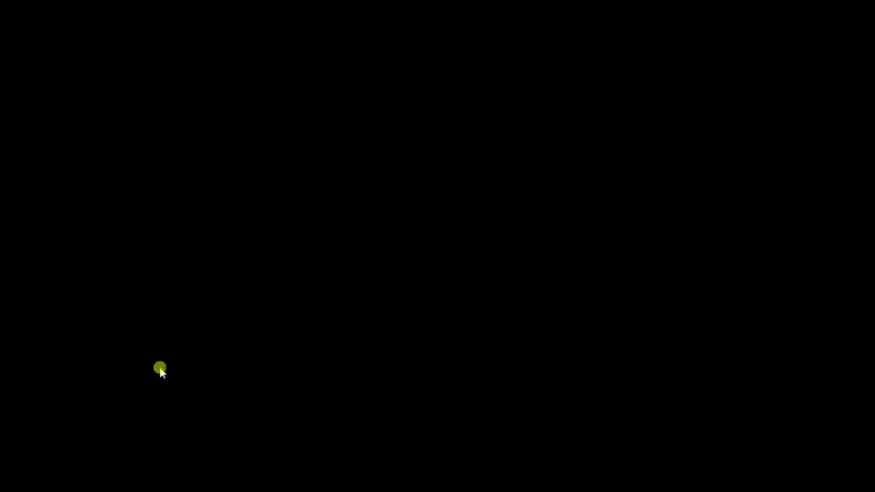
Step: Enter 'vi sync.cpp' at the terminal prompt to open sync.cpp in vi
click(170, 483)
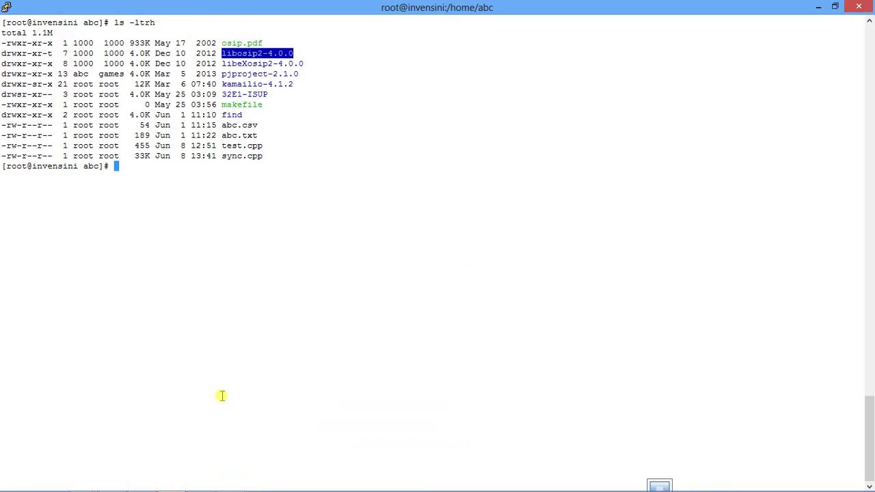
text(v)
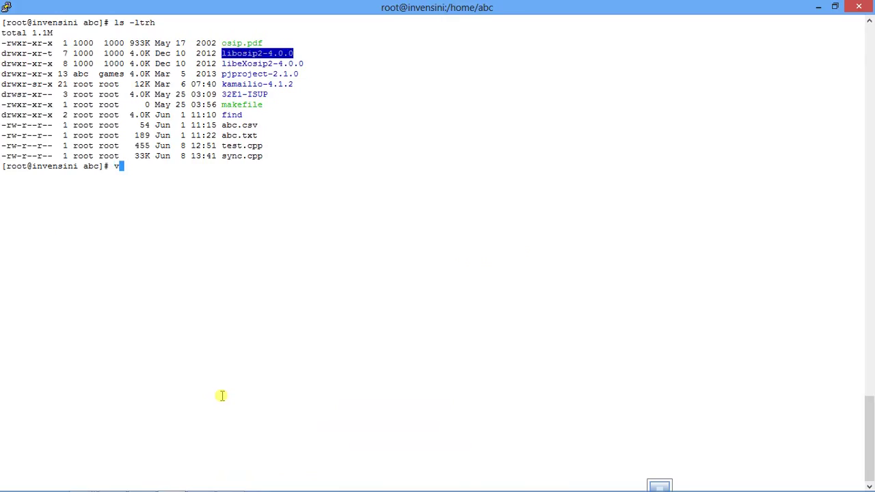
text(i)
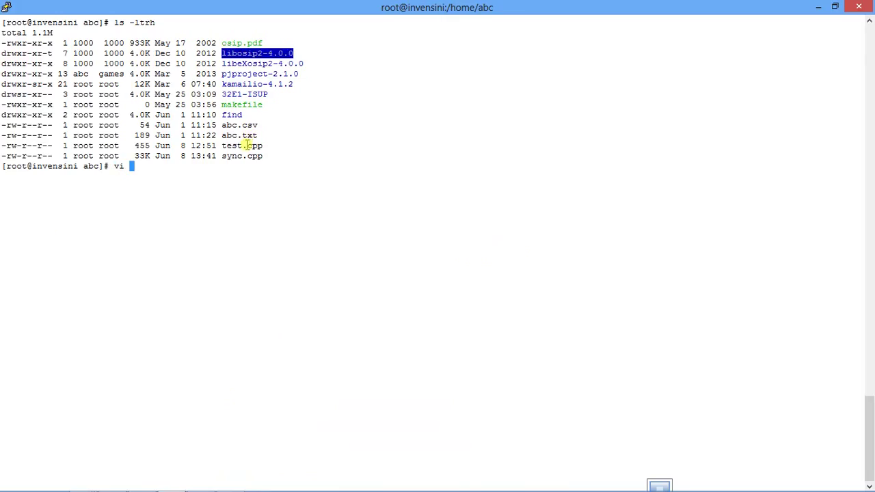
text(sync.cpp)
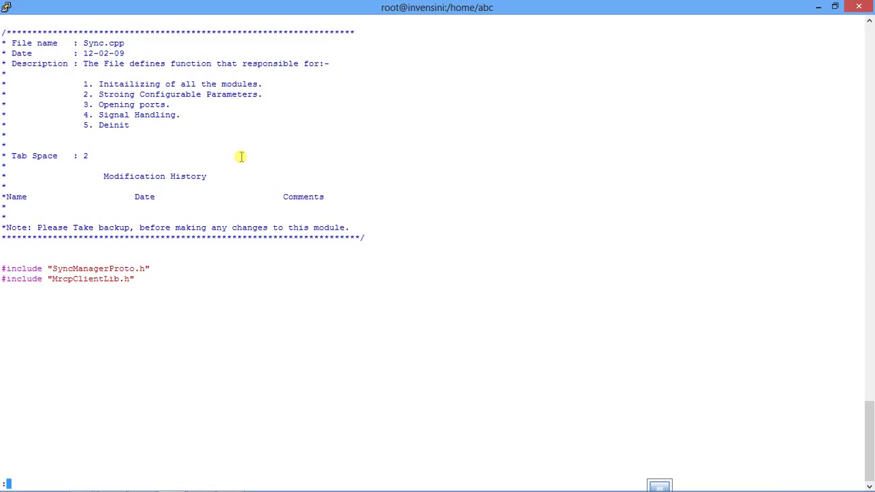
Step: Split the window horizontally with :sp, then start an :e command
text(sp)
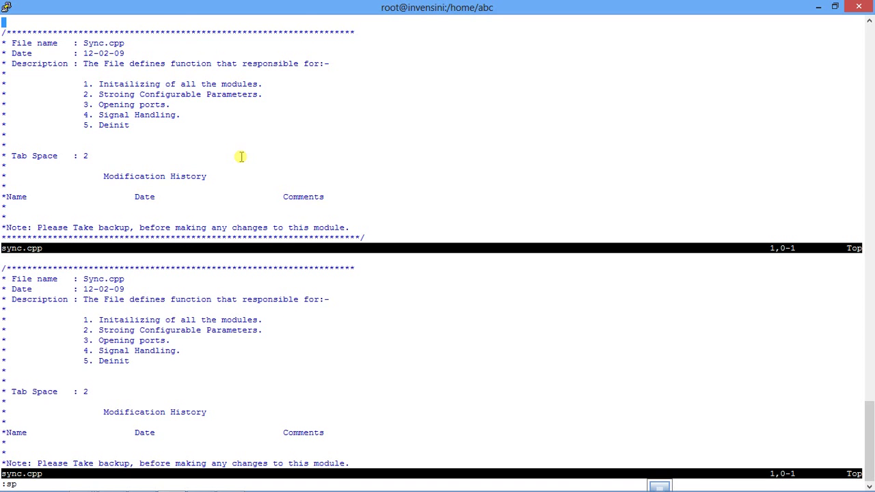
mouse_move(202, 43)
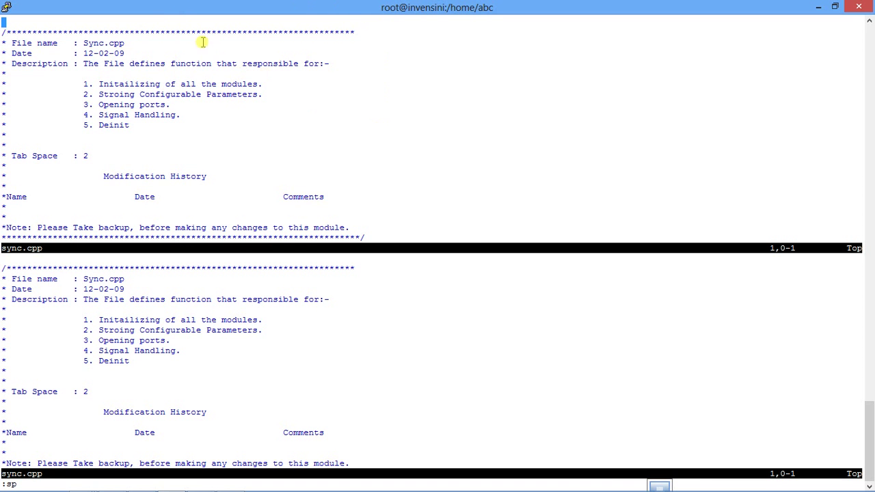
mouse_move(197, 217)
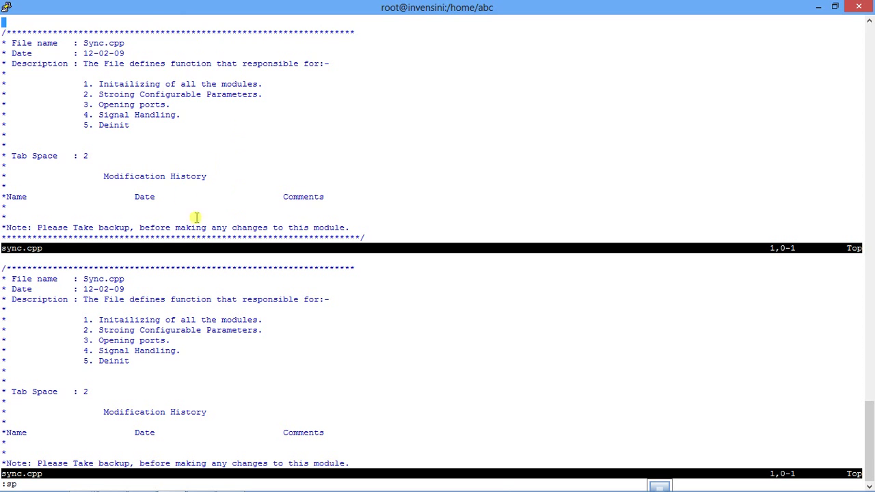
mouse_move(87, 251)
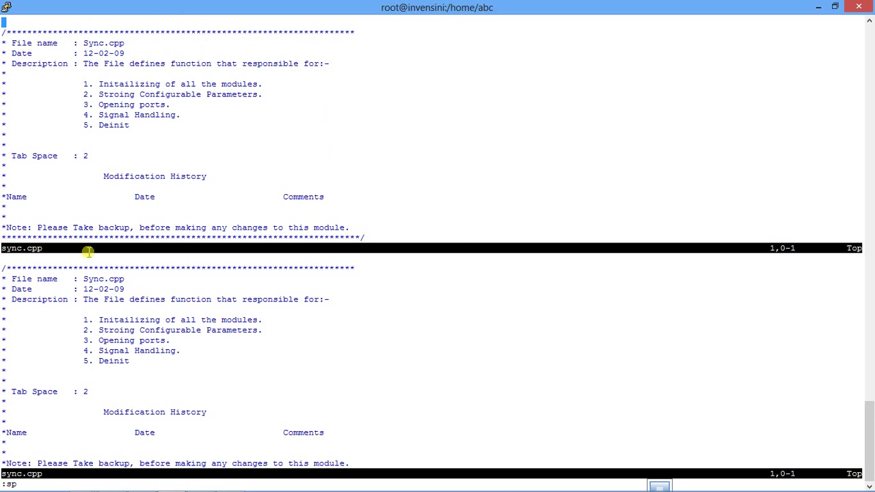
mouse_move(40, 262)
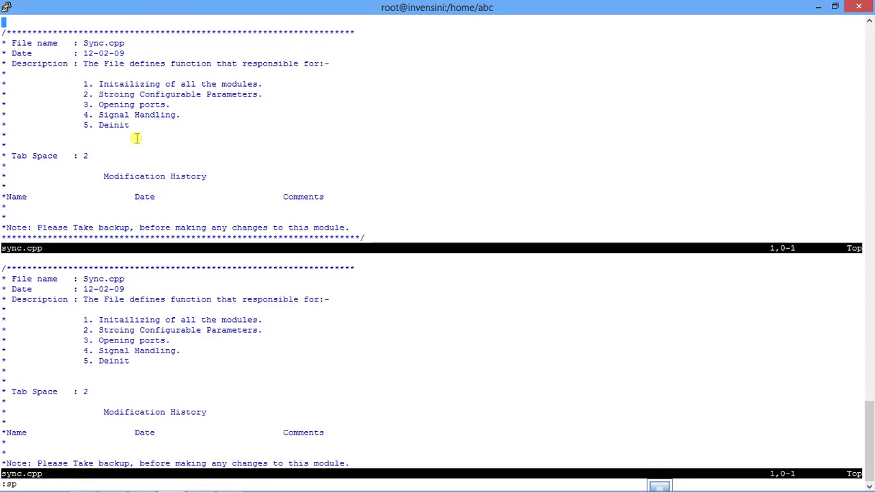
text(e)
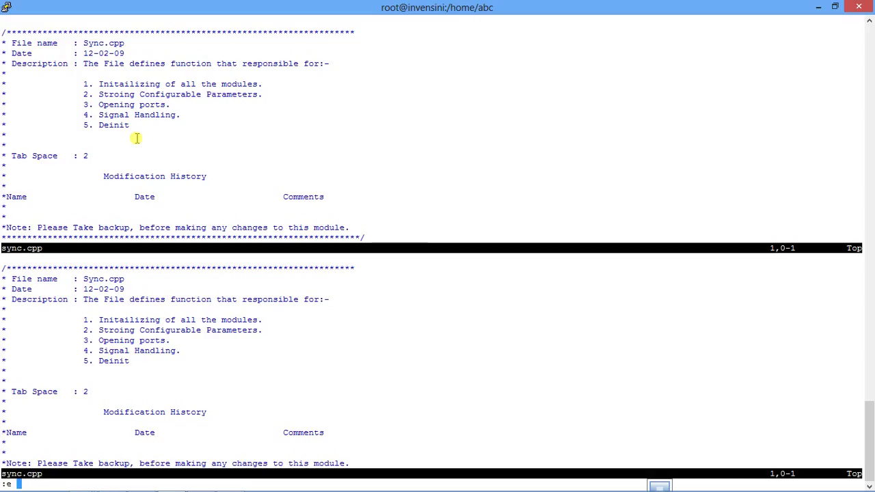
Step: Load abc.csv into the upper window and split it again with :sp
text(abc.csv)
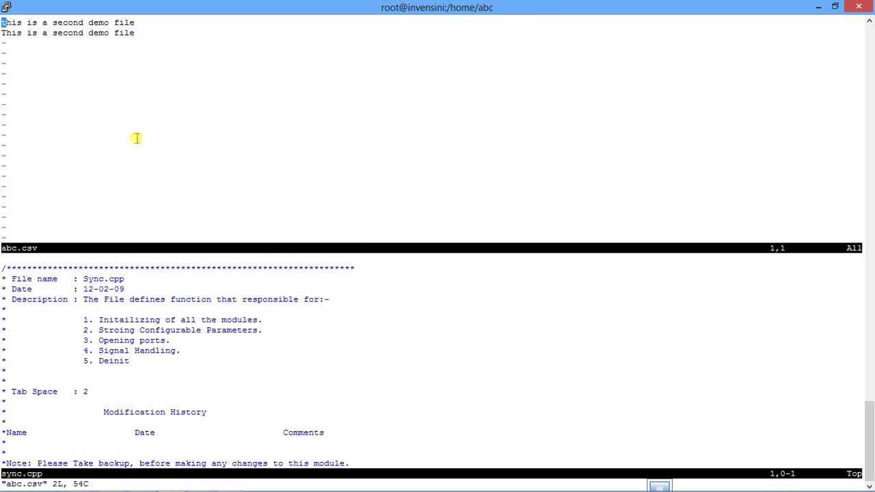
mouse_move(167, 266)
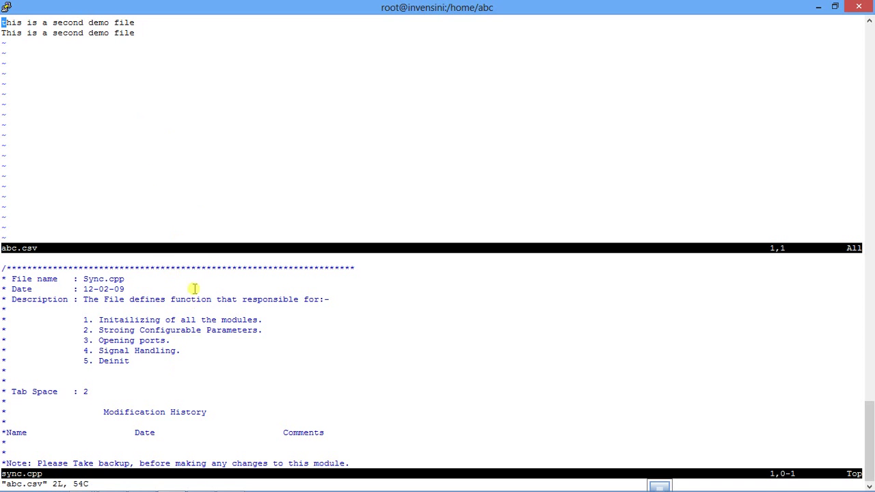
mouse_move(219, 227)
text(:)
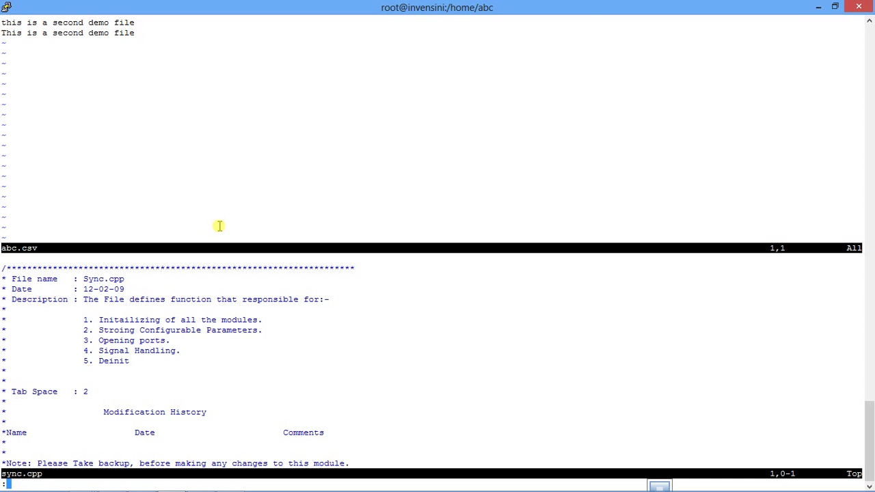
text(v\sp)
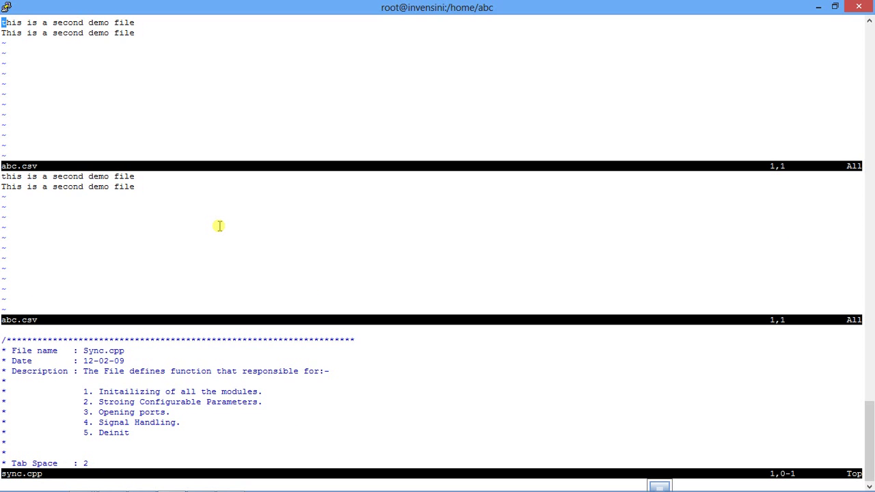
Step: Open test.cpp in the top window with :e, then paste extra demo lines into abc.csv
text(:e)
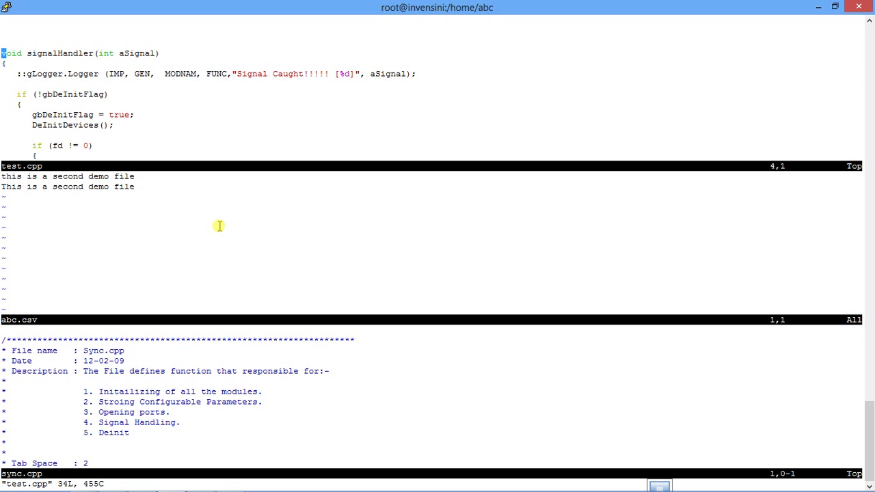
text(jaj)
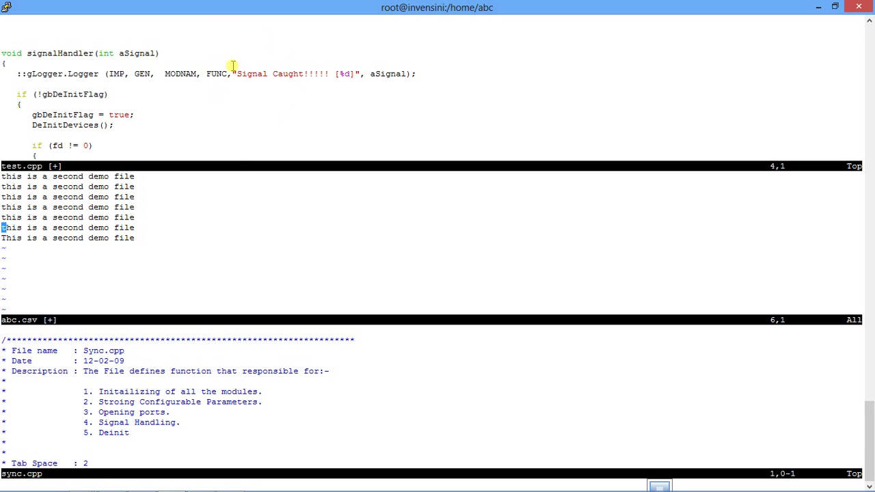
mouse_move(239, 390)
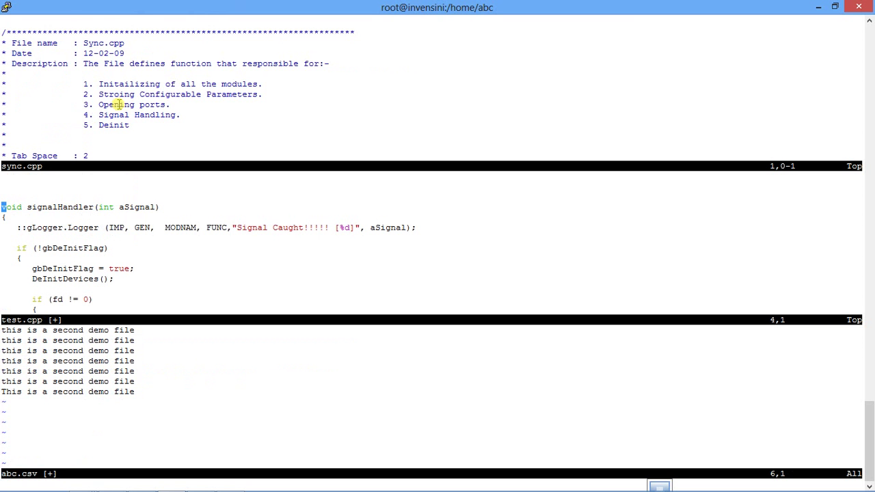
mouse_move(76, 210)
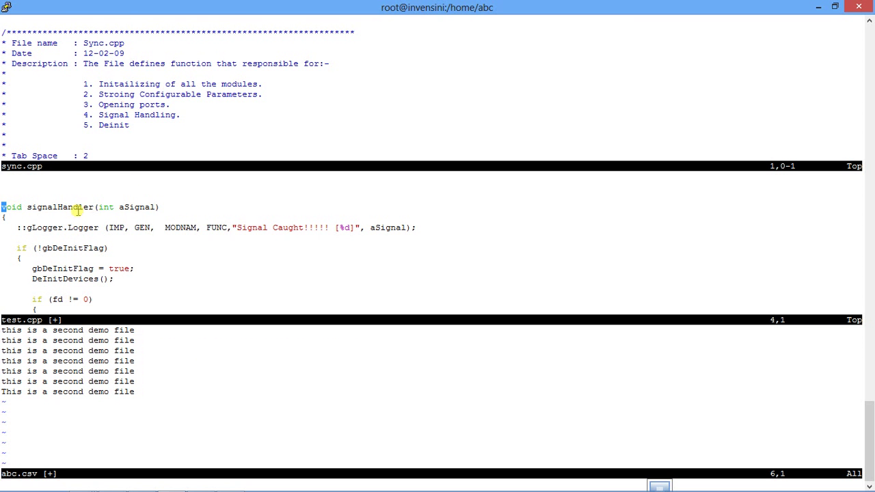
mouse_move(79, 199)
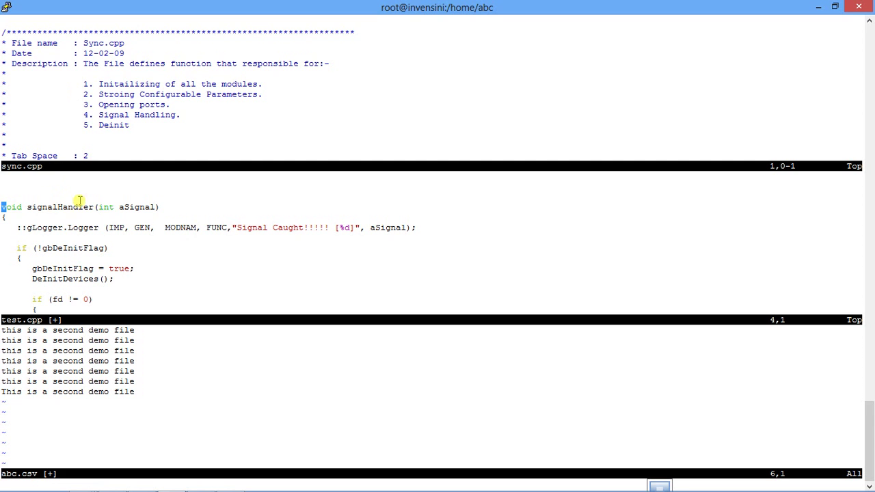
mouse_move(148, 415)
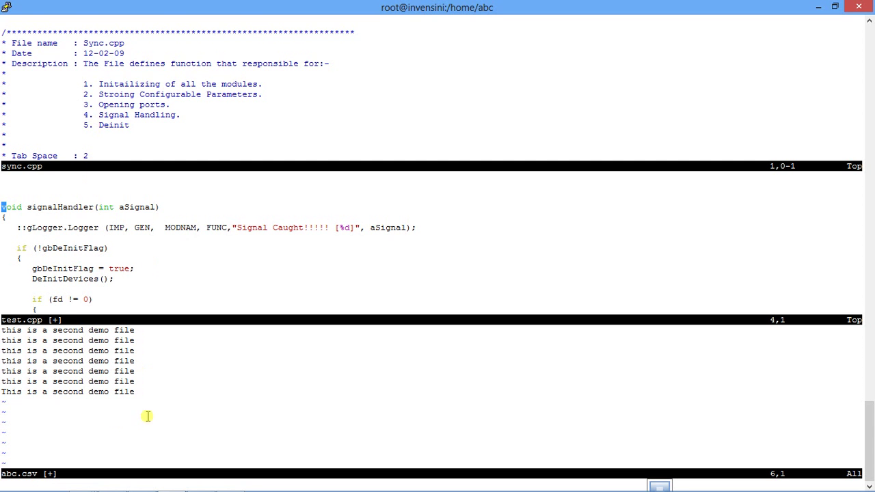
mouse_move(109, 110)
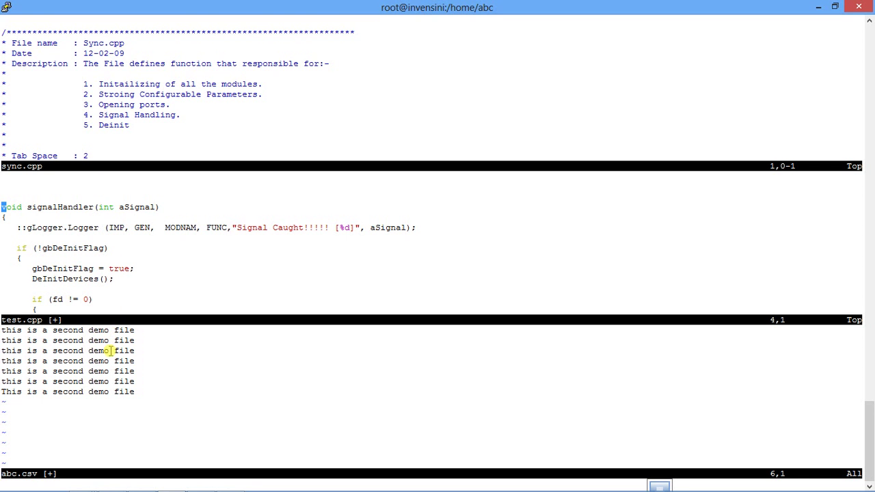
mouse_move(128, 188)
text(:)
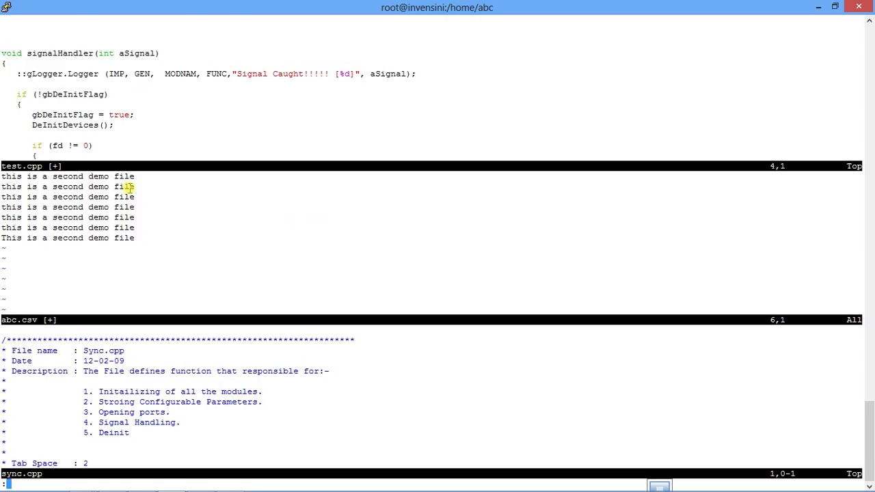
mouse_move(286, 137)
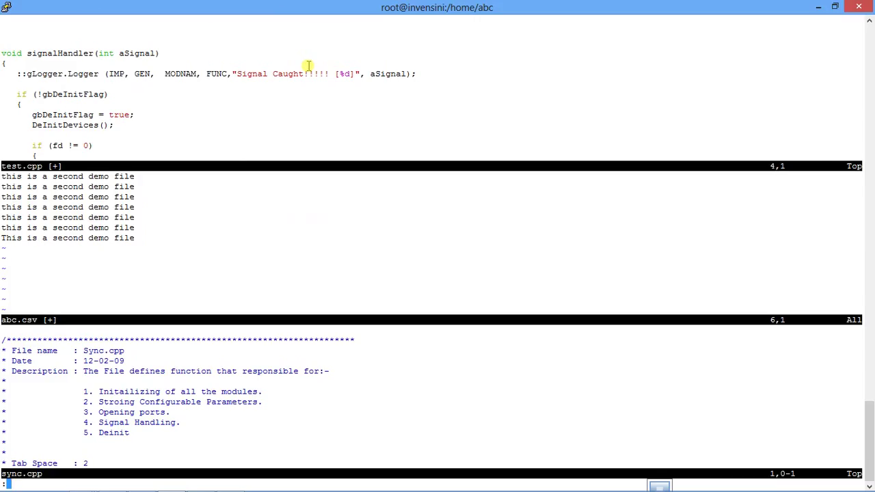
text(res)
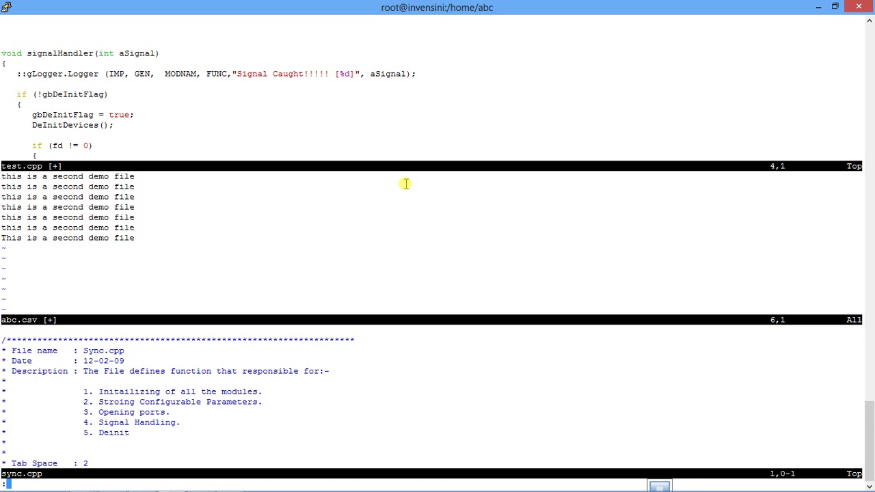
Step: Split the test.cpp window vertically with :vs and open abc.txt in the right half
text(vs)
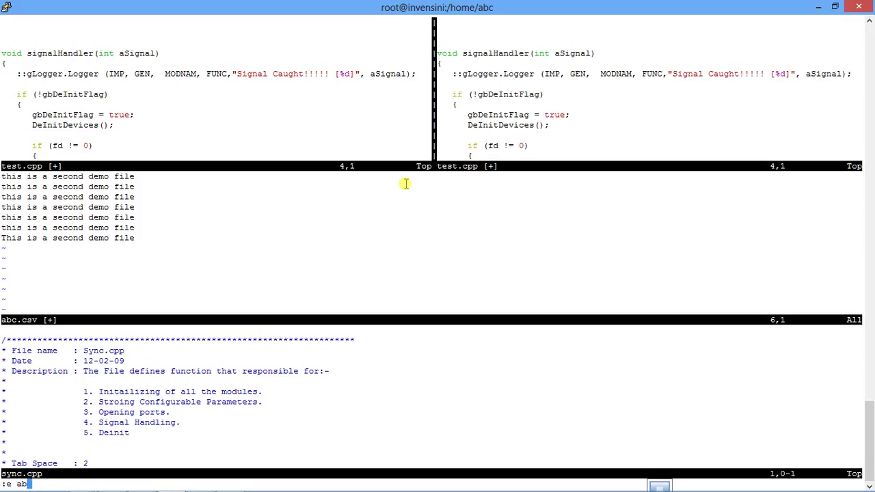
text(c)
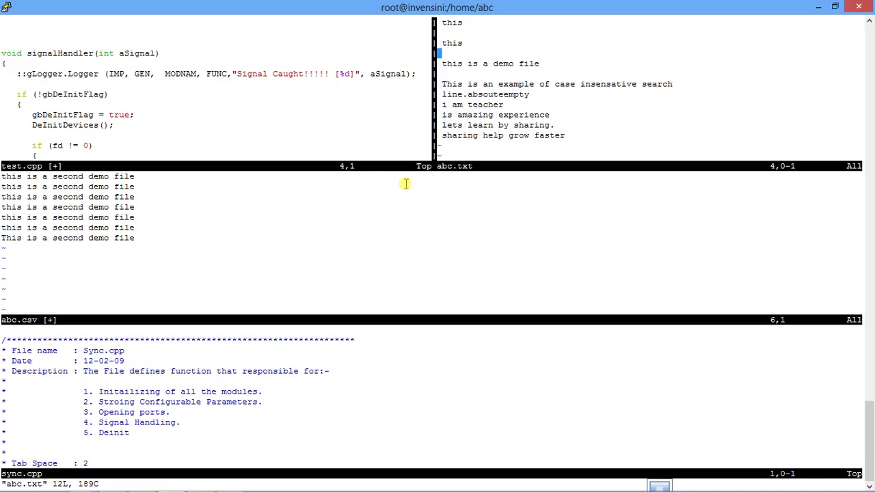
mouse_move(381, 374)
text(:)
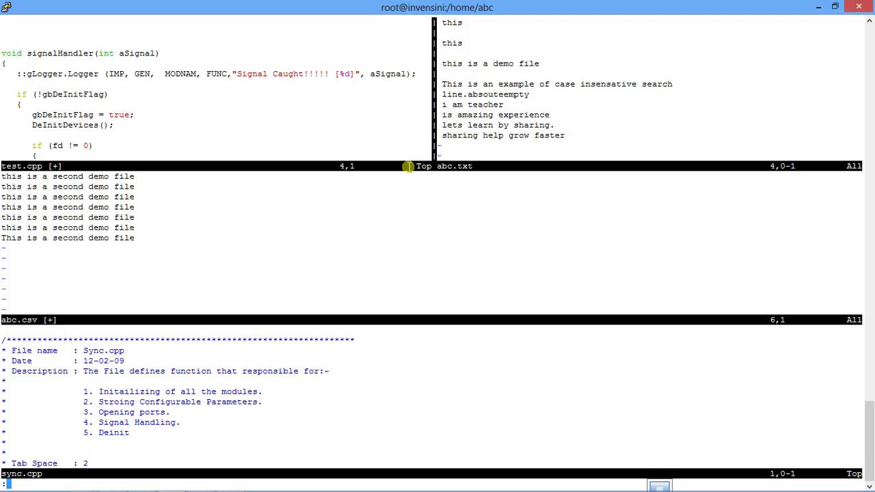
text(wqa)
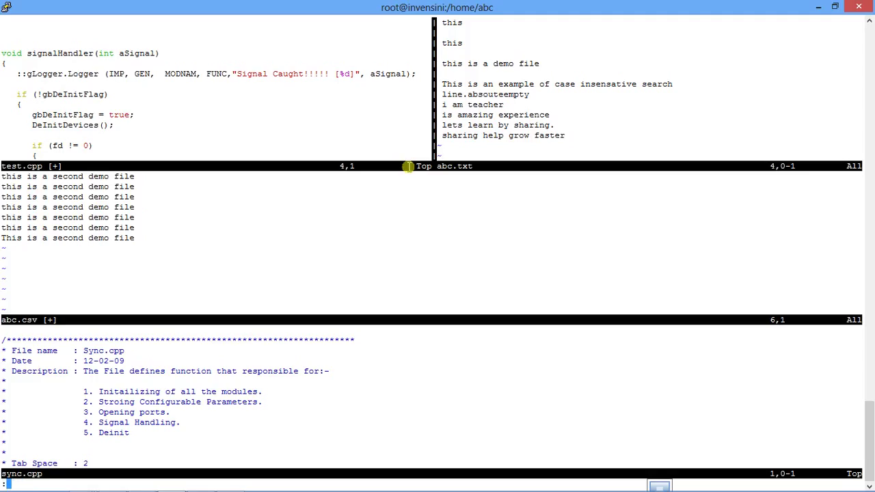
text(qa)
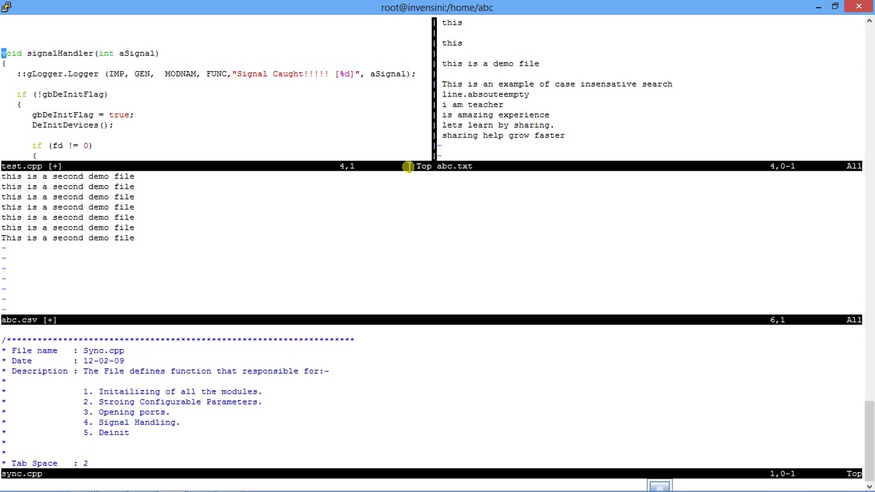
text(:q)
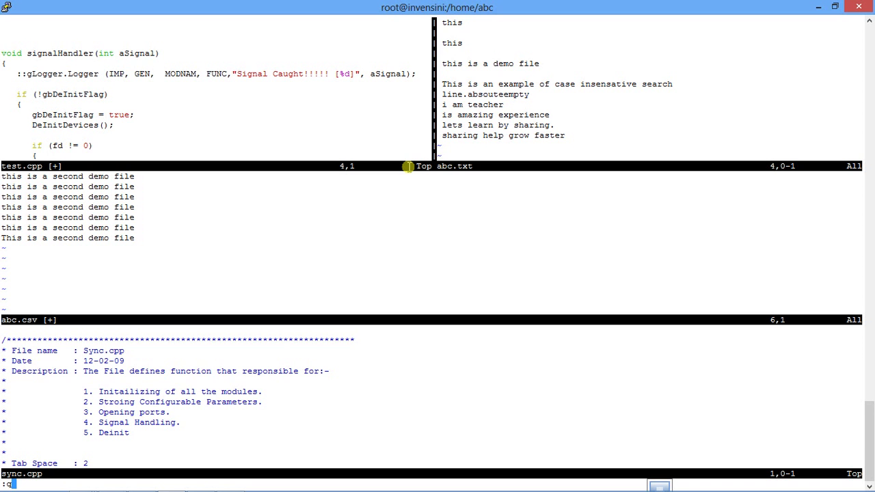